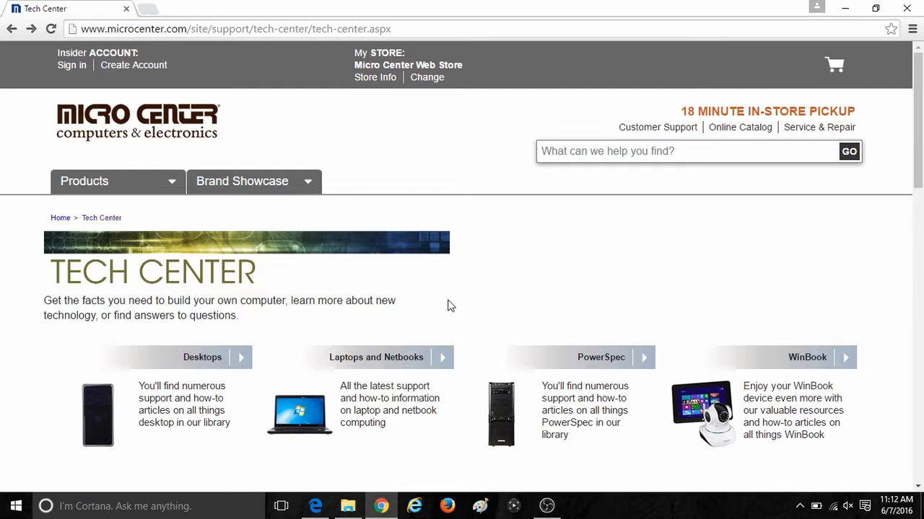
# Step: Open office.com/setup in Chrome from the address bar suggestion
pyautogui.write('o')
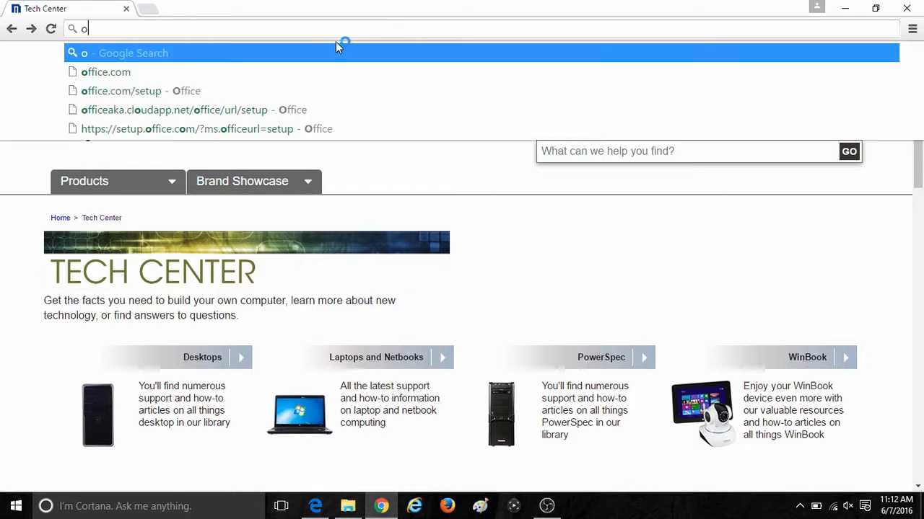
pyautogui.write('ffice.com/se')
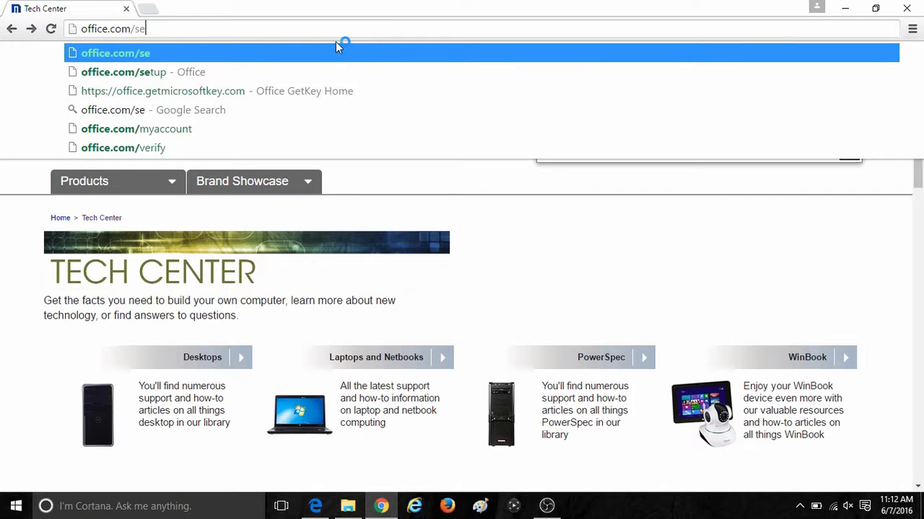
pyautogui.click(123, 72)
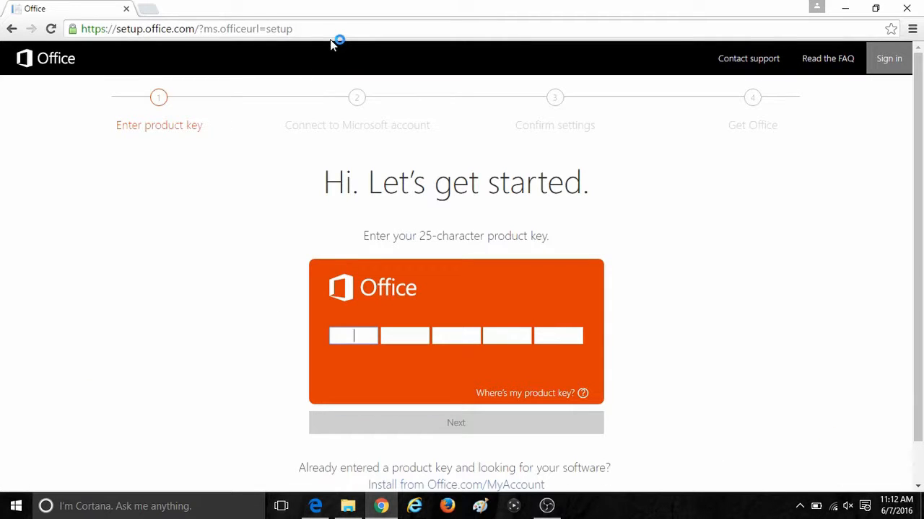
pyautogui.moveTo(323, 229)
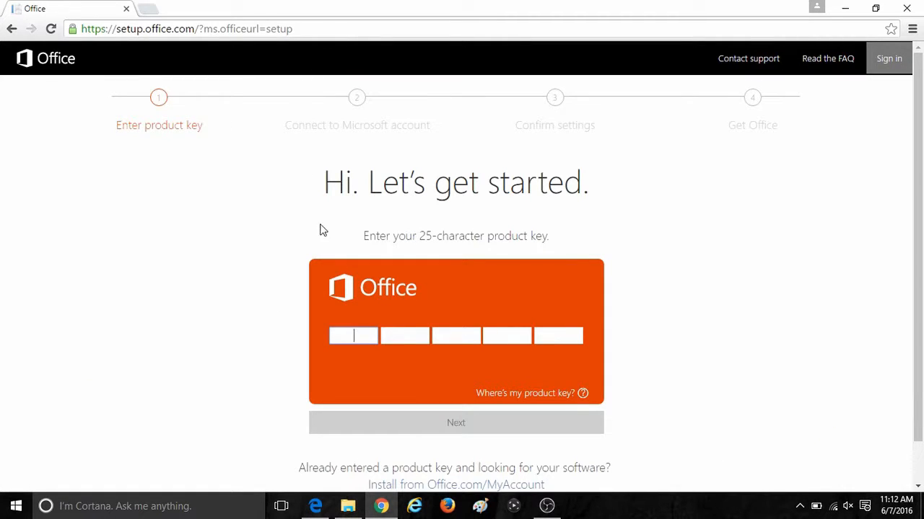
# Step: Scroll to the product key fields and enter the 25-character key
pyautogui.scroll(-3)
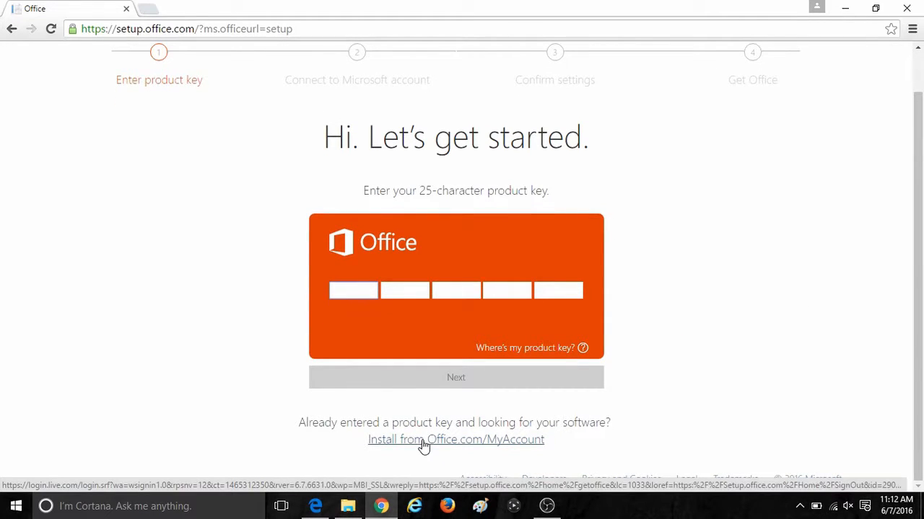
pyautogui.moveTo(361, 329)
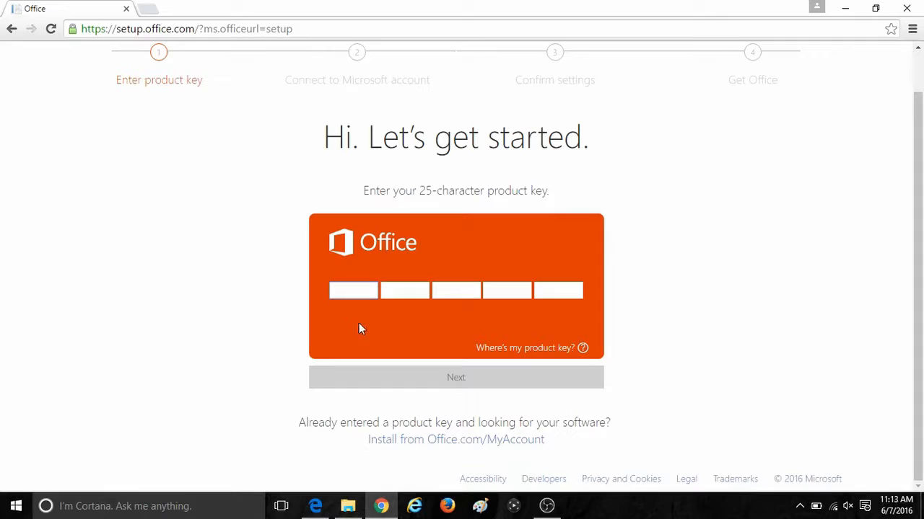
pyautogui.click(353, 290)
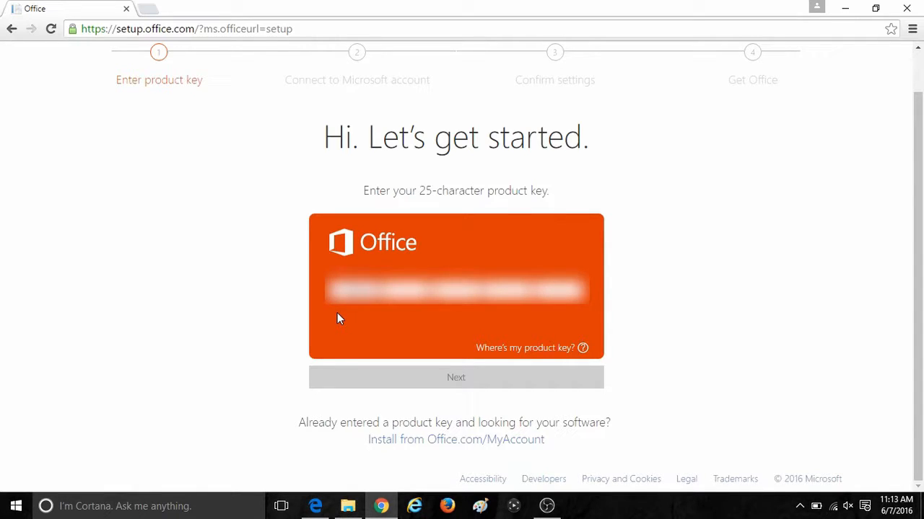
pyautogui.moveTo(332, 317)
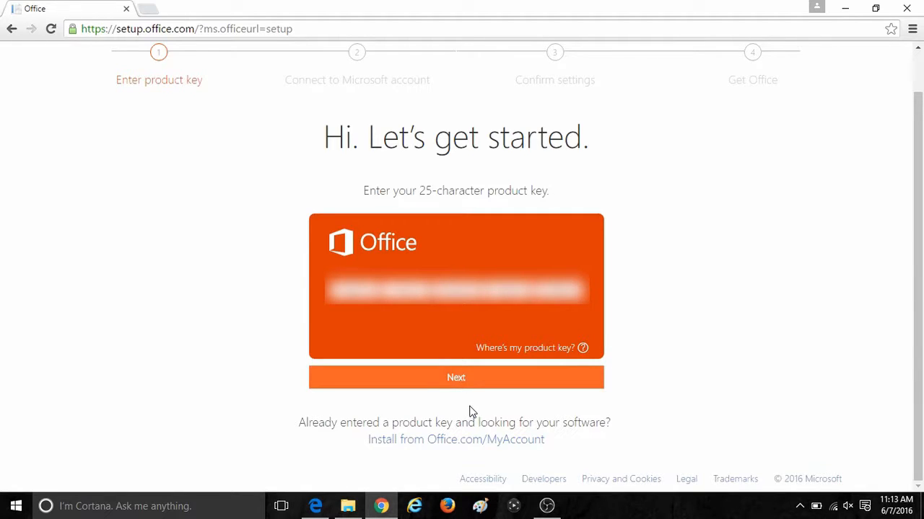
pyautogui.moveTo(474, 380)
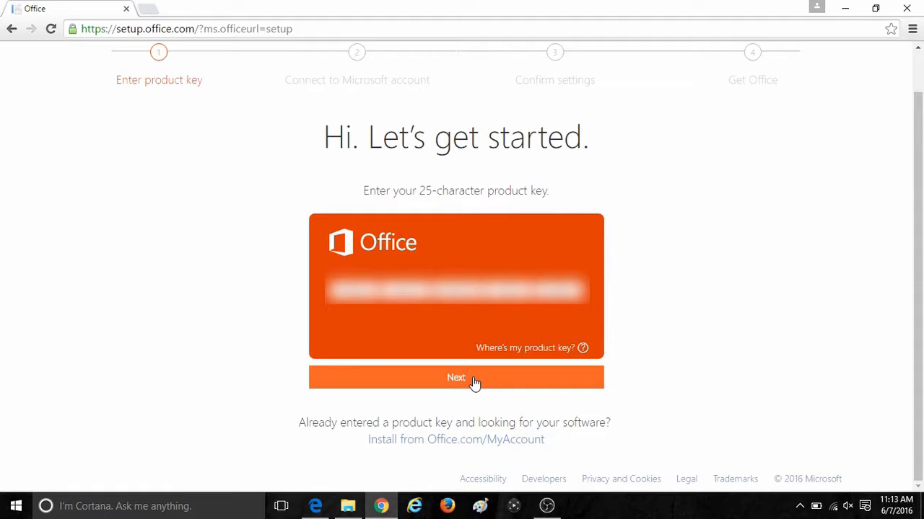
# Step: Submit the product key with Next and choose Sign in with a Microsoft account
pyautogui.click(456, 377)
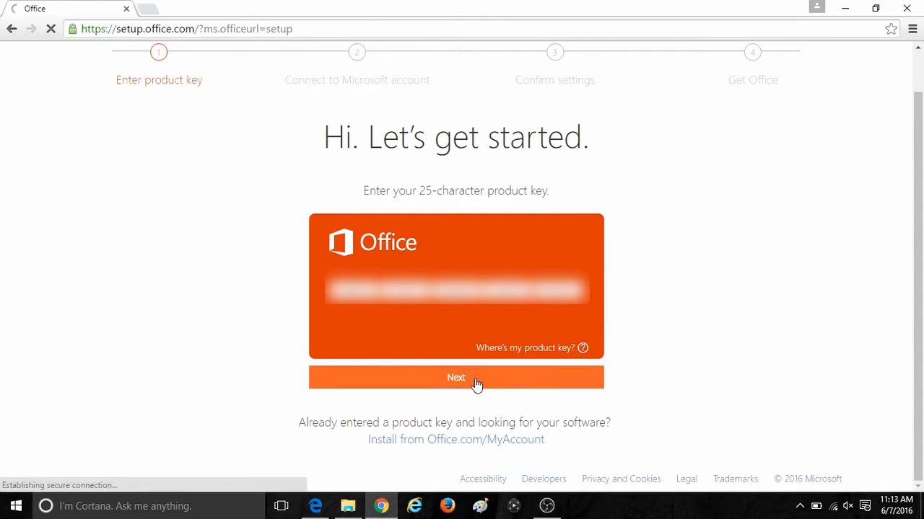
pyautogui.click(455, 378)
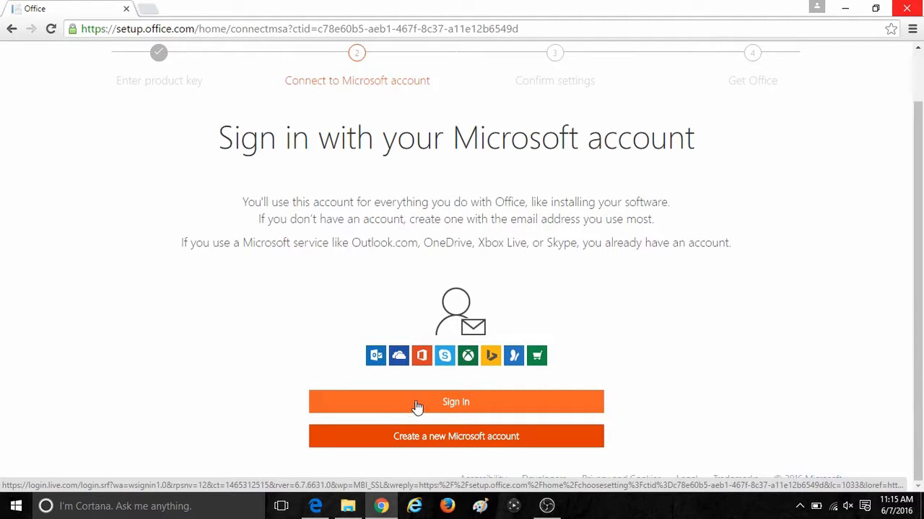
pyautogui.moveTo(432, 407)
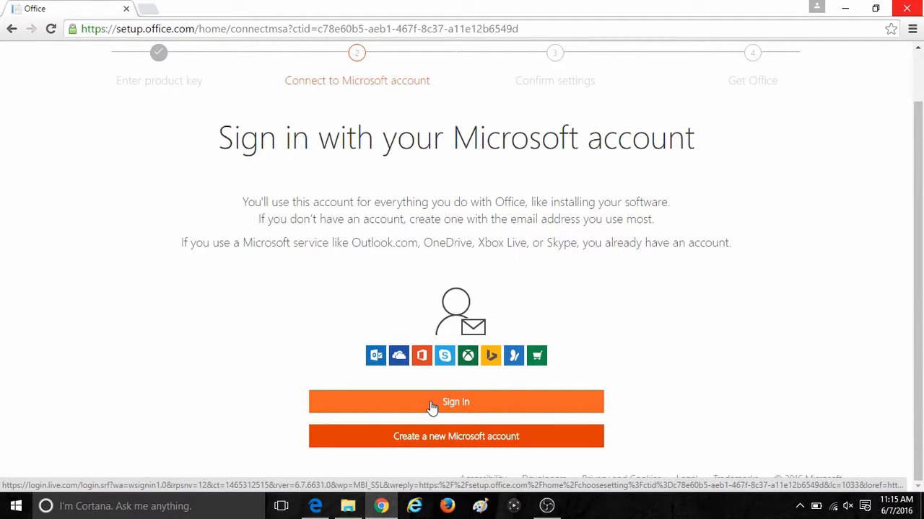
pyautogui.click(456, 402)
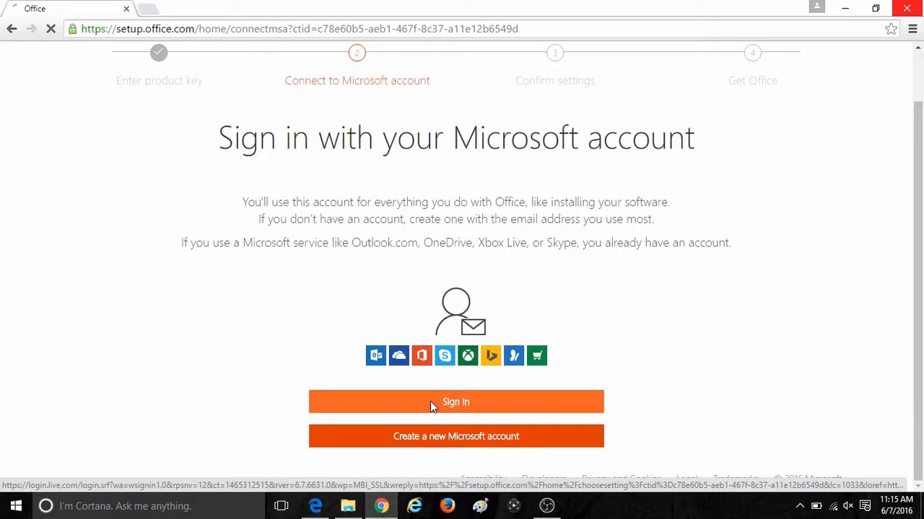
pyautogui.click(455, 402)
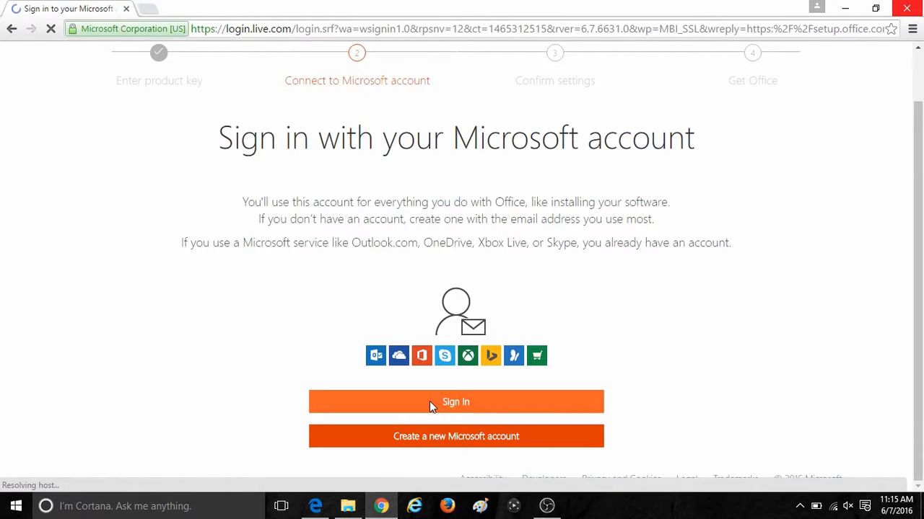
pyautogui.click(455, 402)
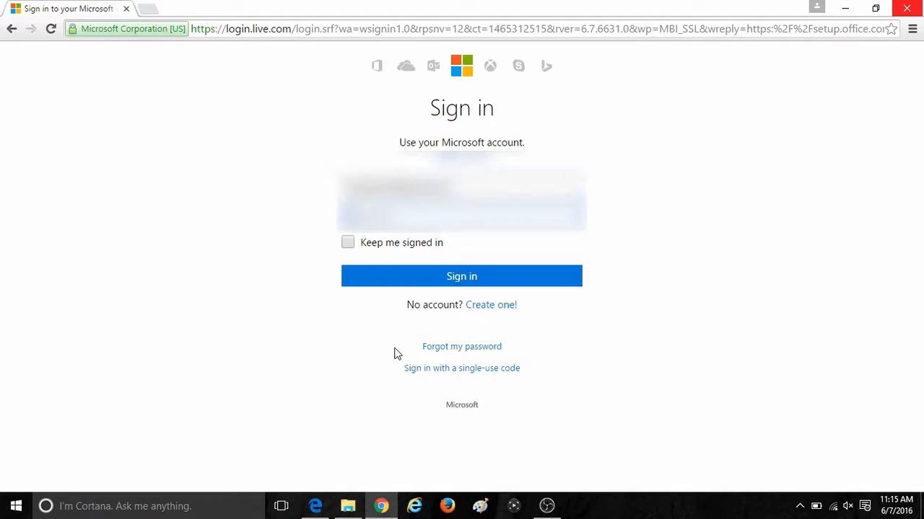
# Step: Sign in, then confirm United States as country and English as language
pyautogui.click(461, 275)
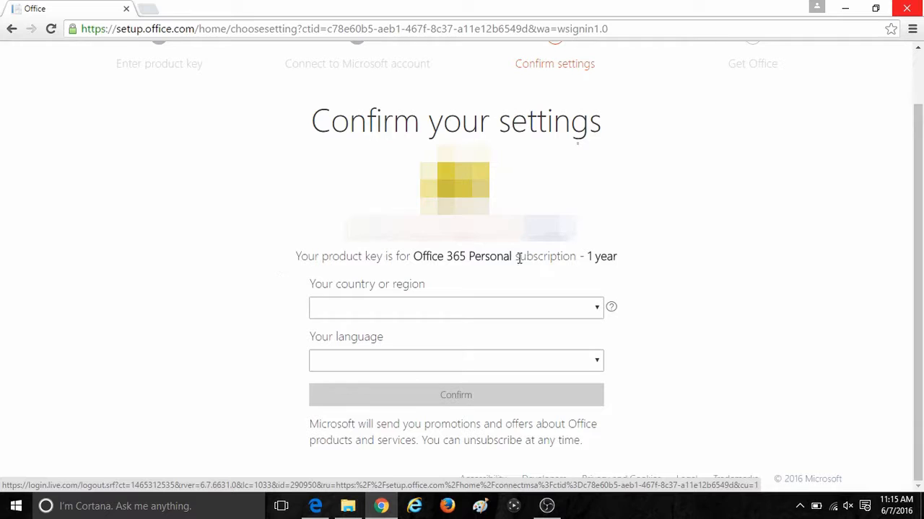
pyautogui.click(455, 308)
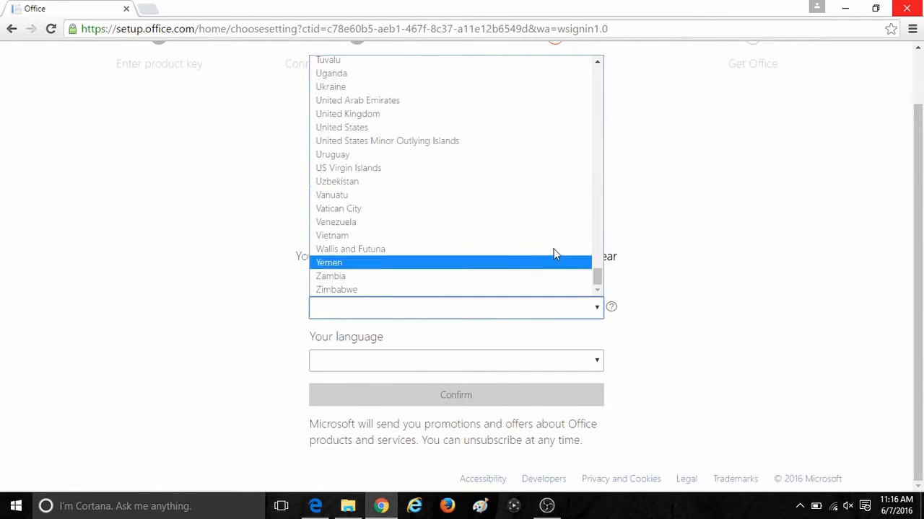
pyautogui.click(341, 127)
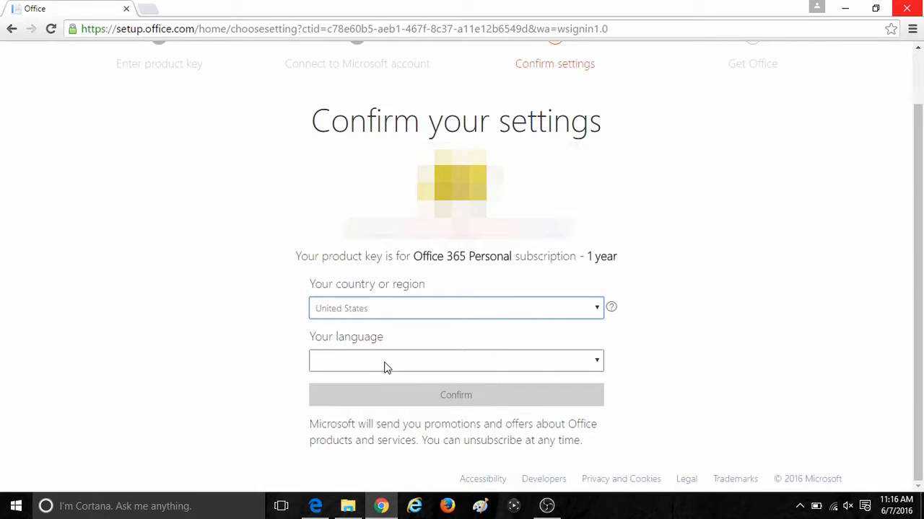
pyautogui.click(455, 361)
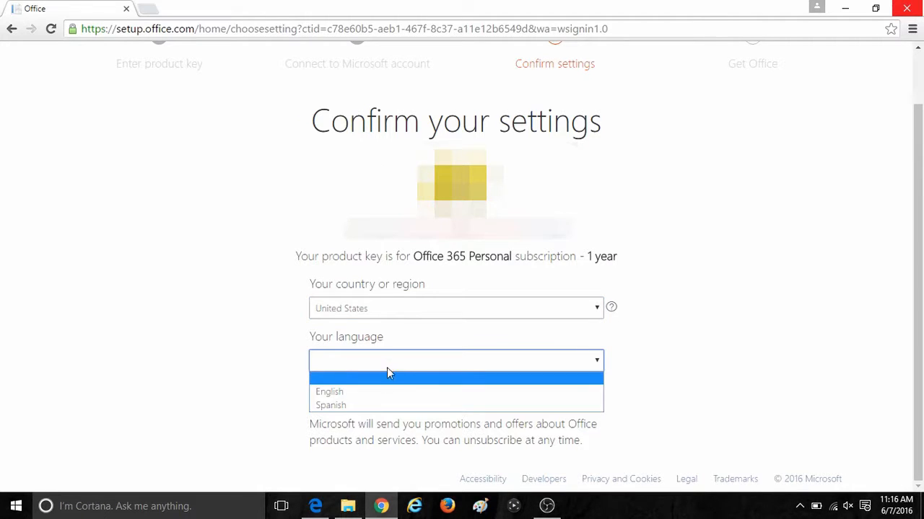
pyautogui.click(329, 392)
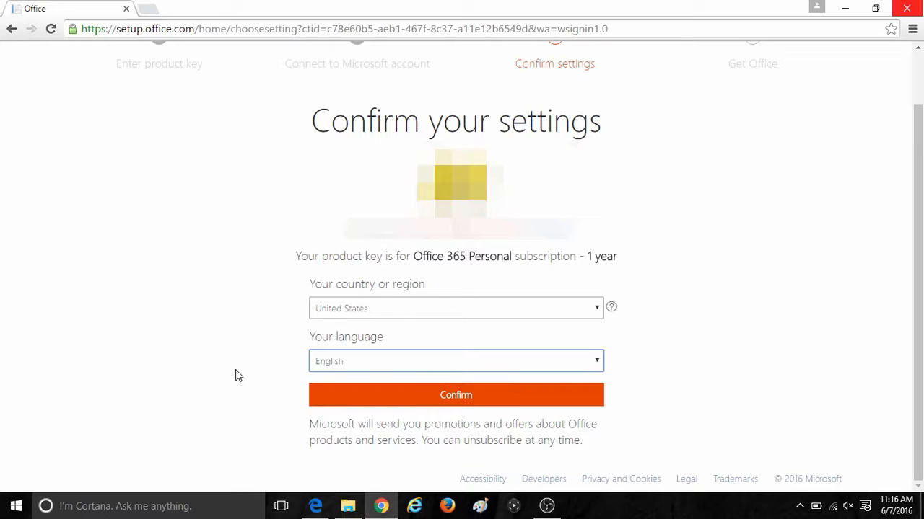
pyautogui.click(456, 395)
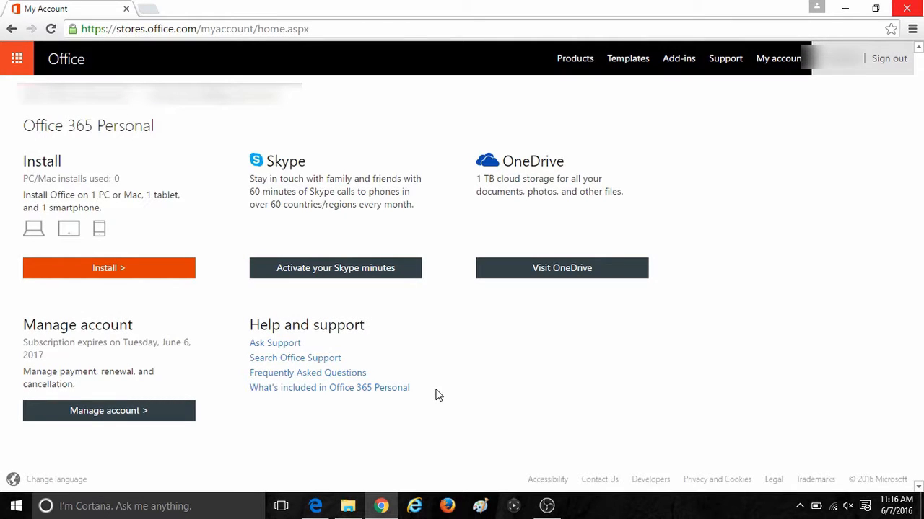
pyautogui.moveTo(113, 179)
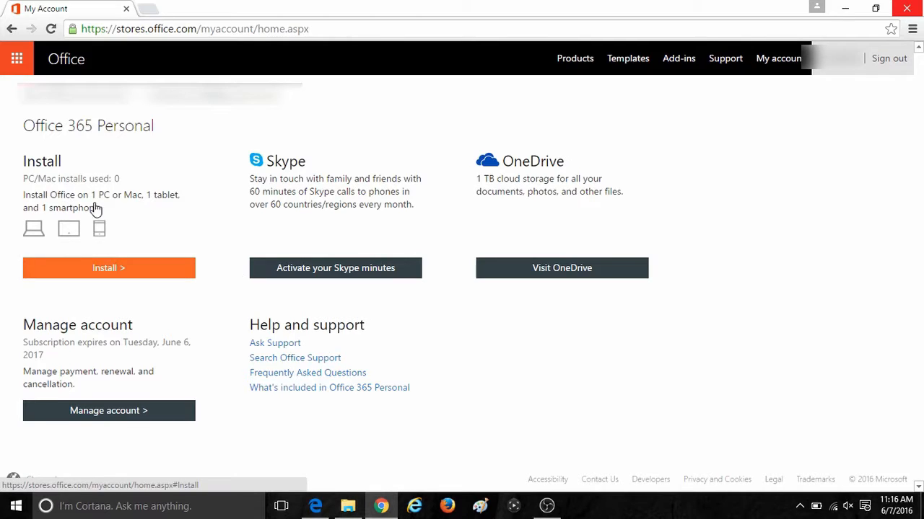
pyautogui.moveTo(158, 217)
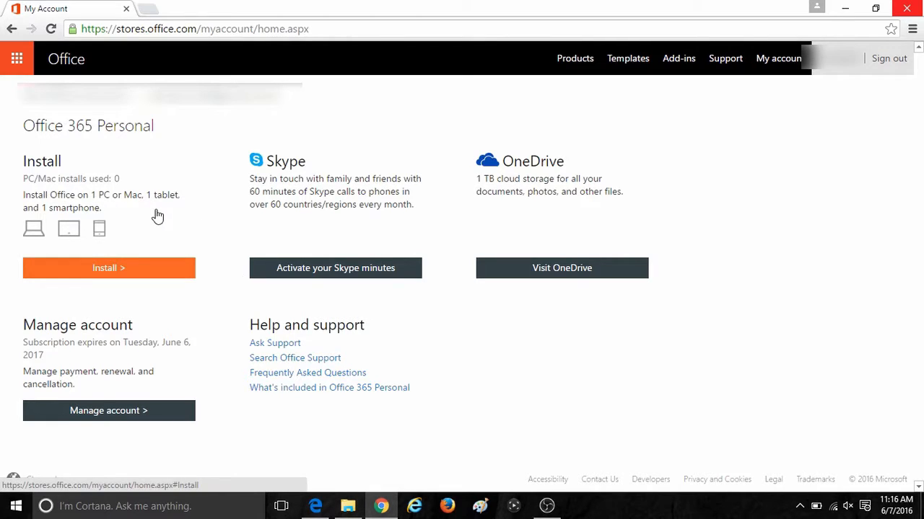
# Step: Open the Office 365 Personal install page from the orange Install button
pyautogui.click(108, 268)
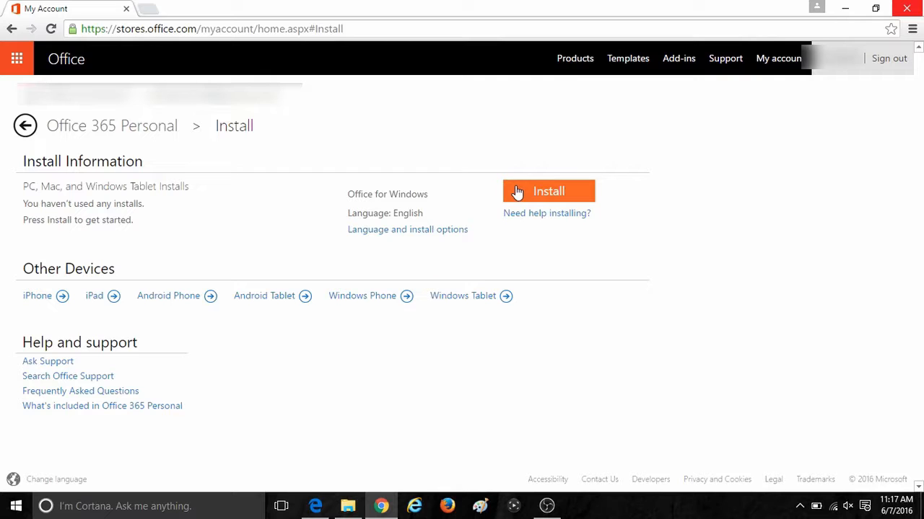
# Step: Install Office for Windows in English from the My Account install page
pyautogui.click(548, 191)
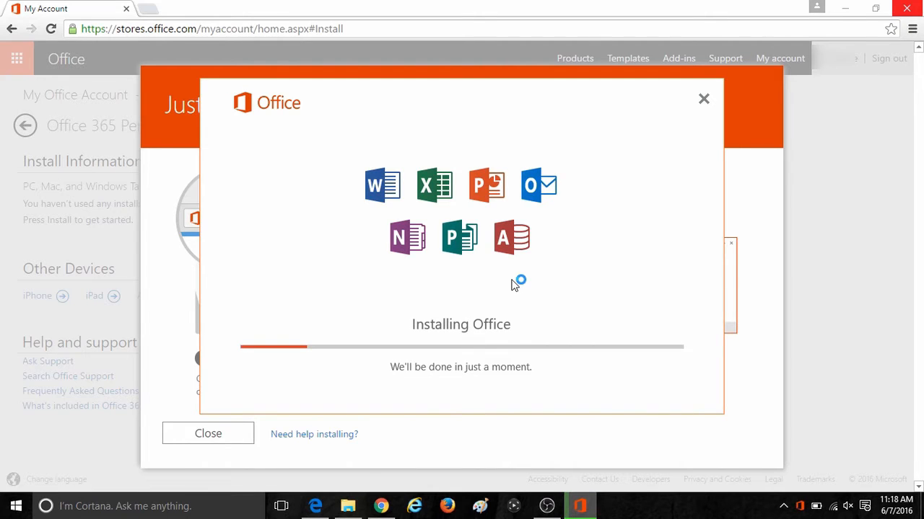
pyautogui.moveTo(590, 431)
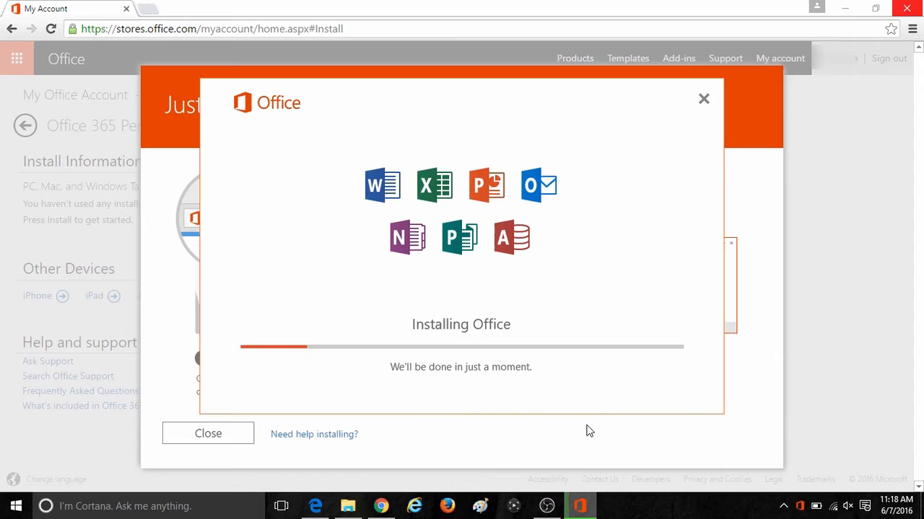